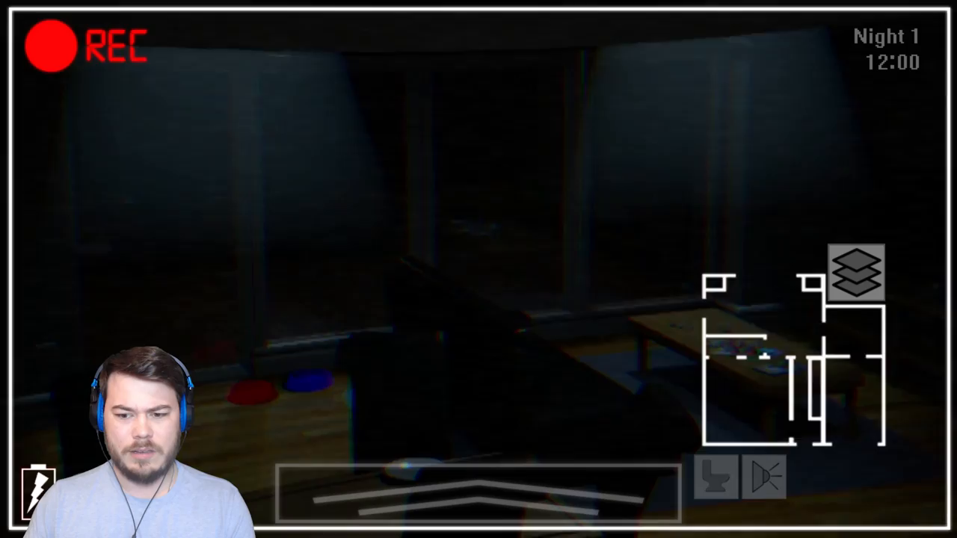
pyautogui.click(857, 336)
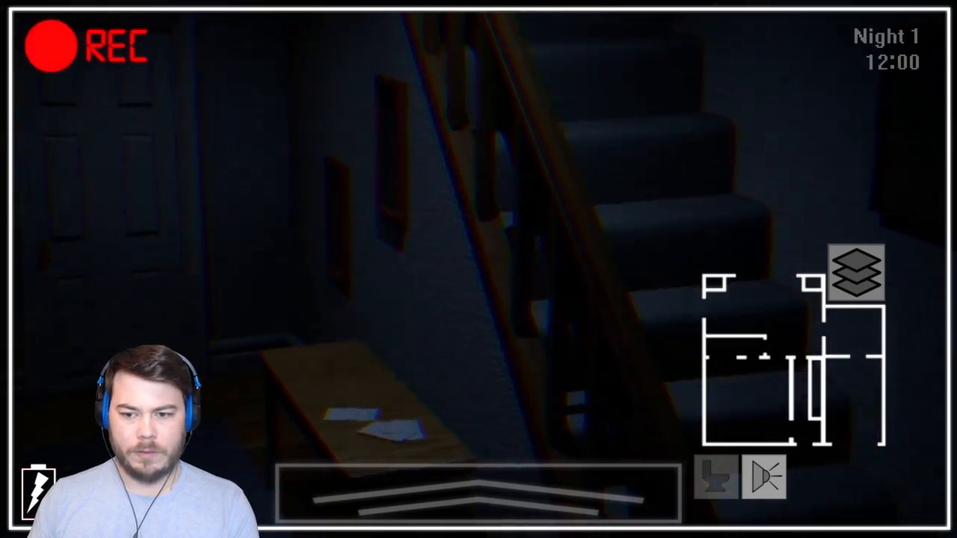
pyautogui.click(859, 272)
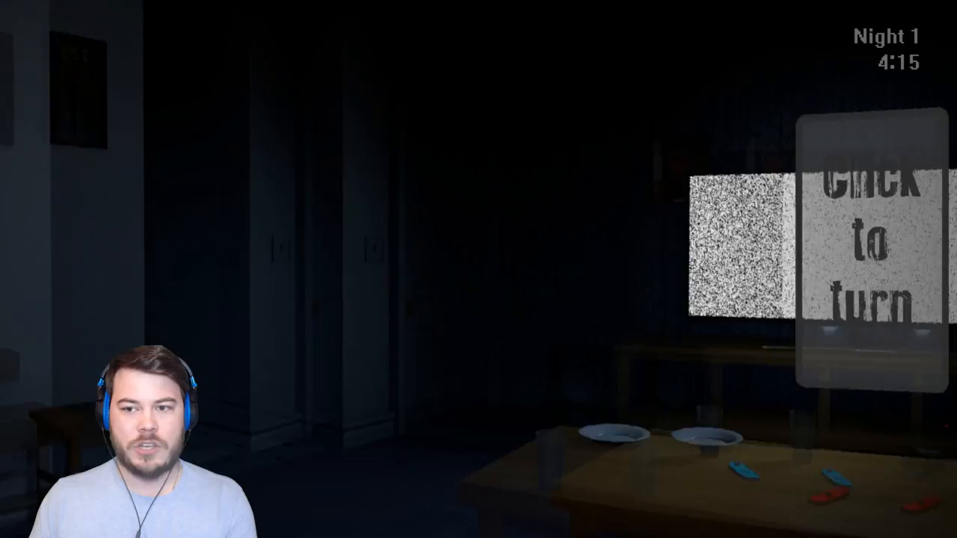
pyautogui.click(868, 240)
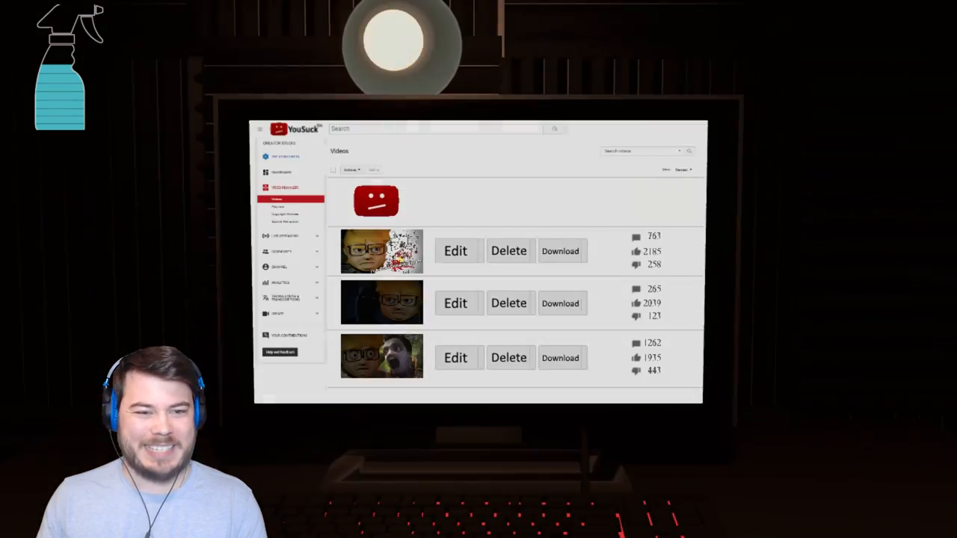
pyautogui.click(509, 251)
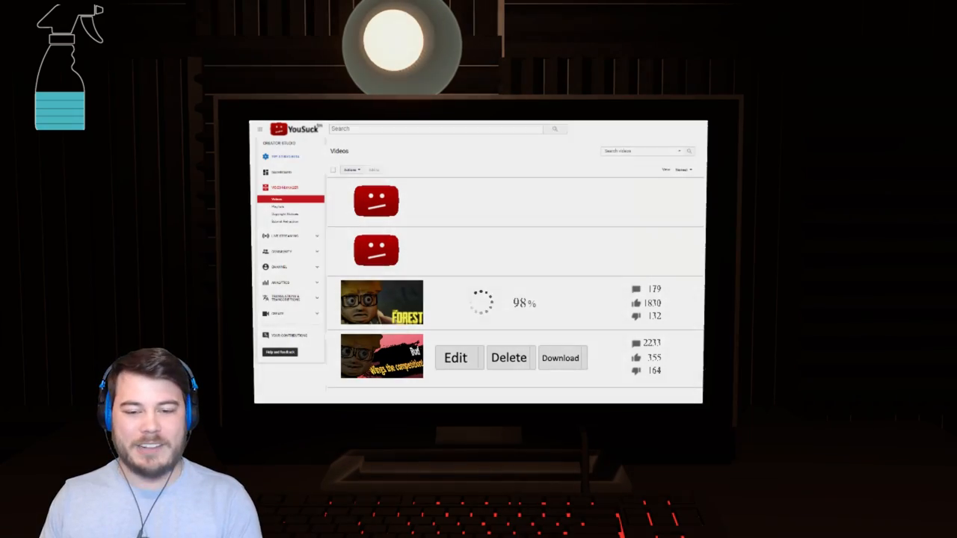
pyautogui.click(508, 357)
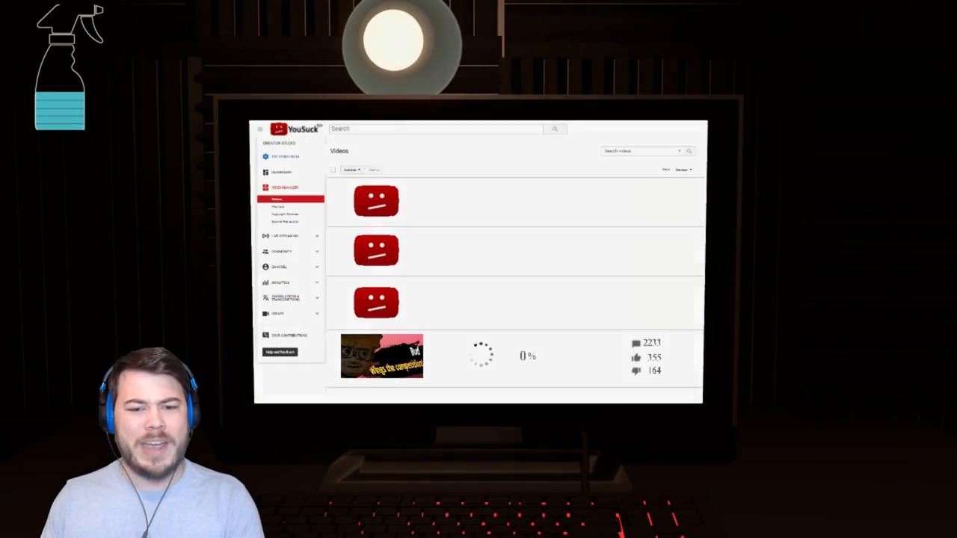